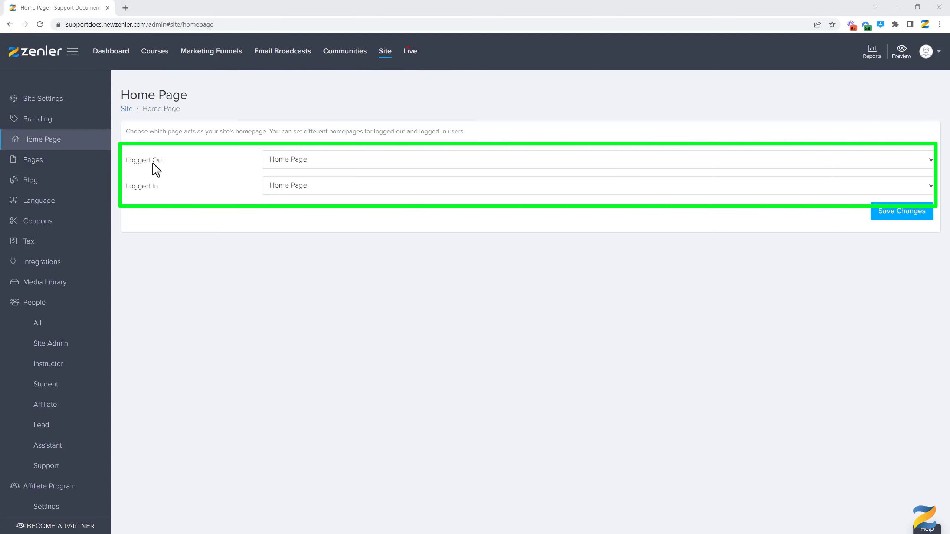
mouse_move(352, 362)
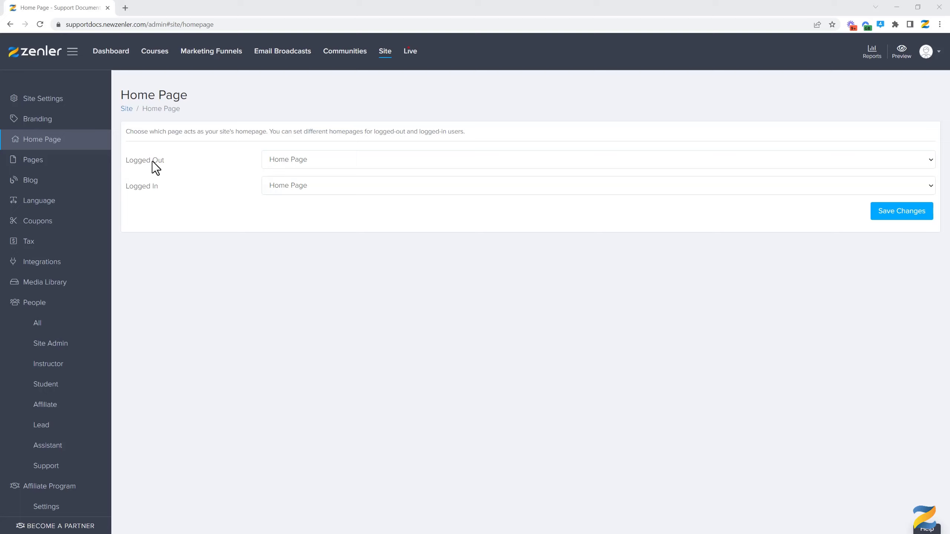
mouse_move(158, 196)
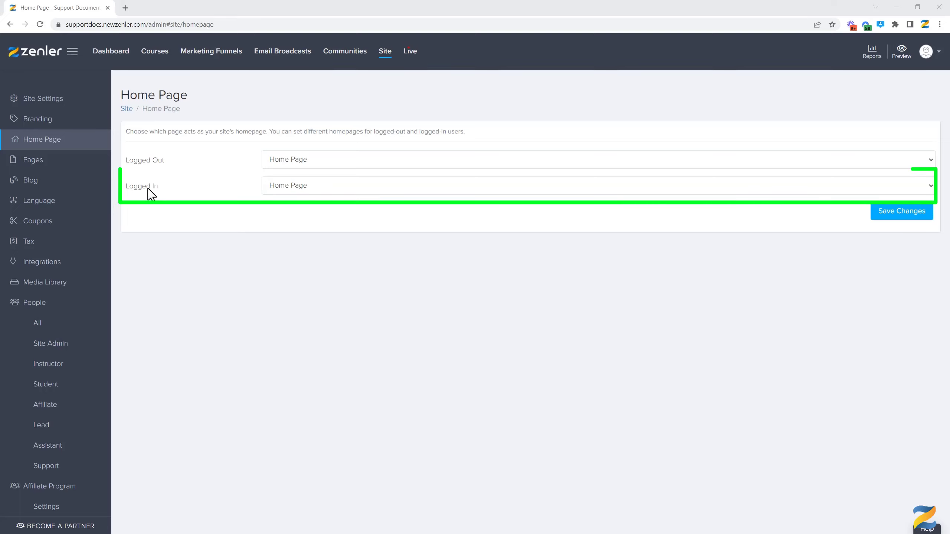
mouse_move(166, 192)
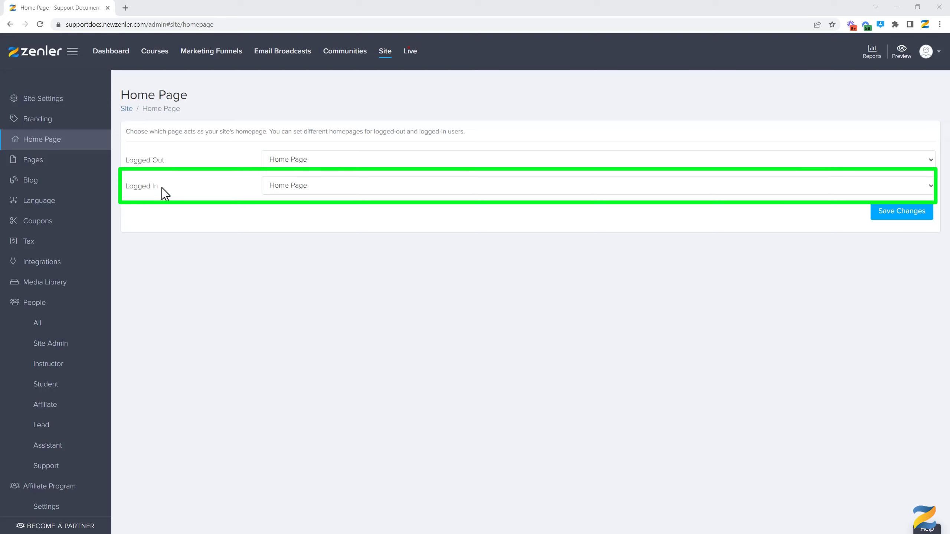
mouse_move(169, 206)
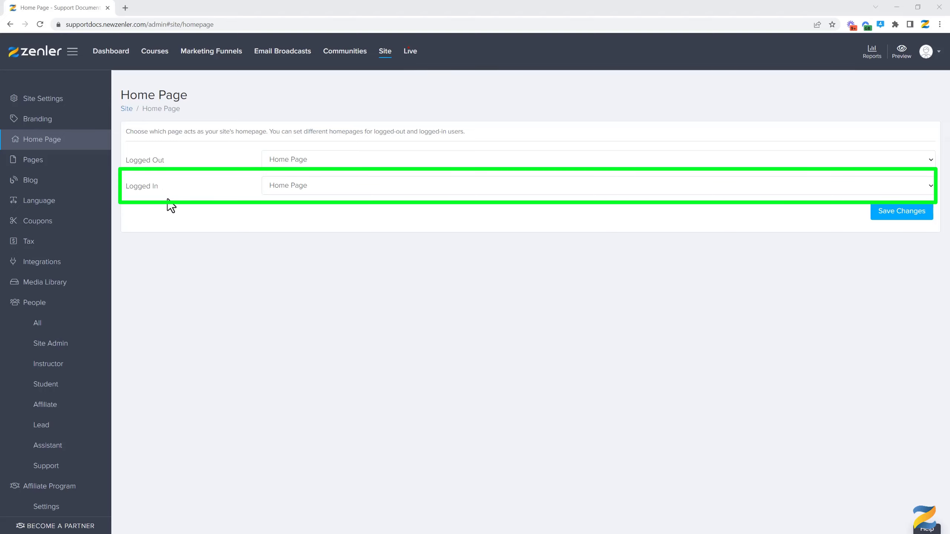
mouse_move(264, 228)
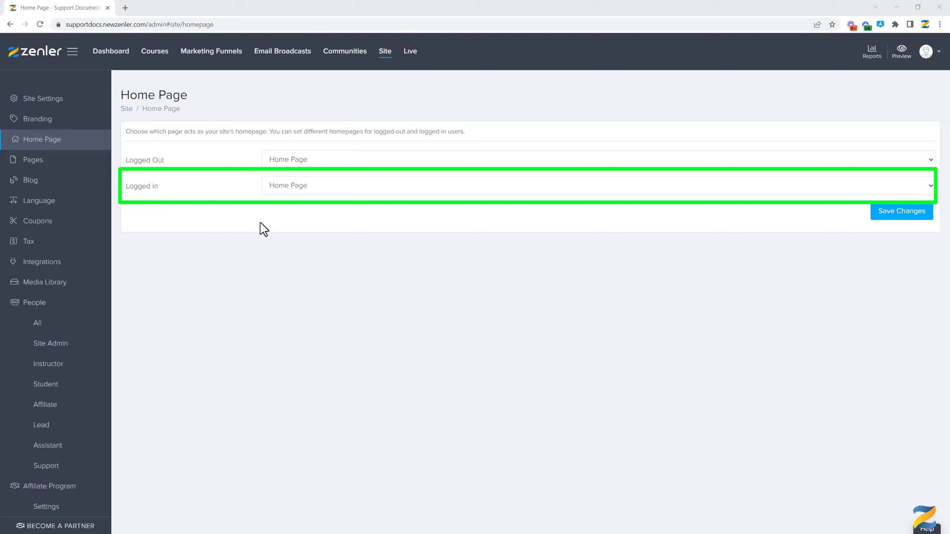
mouse_move(250, 215)
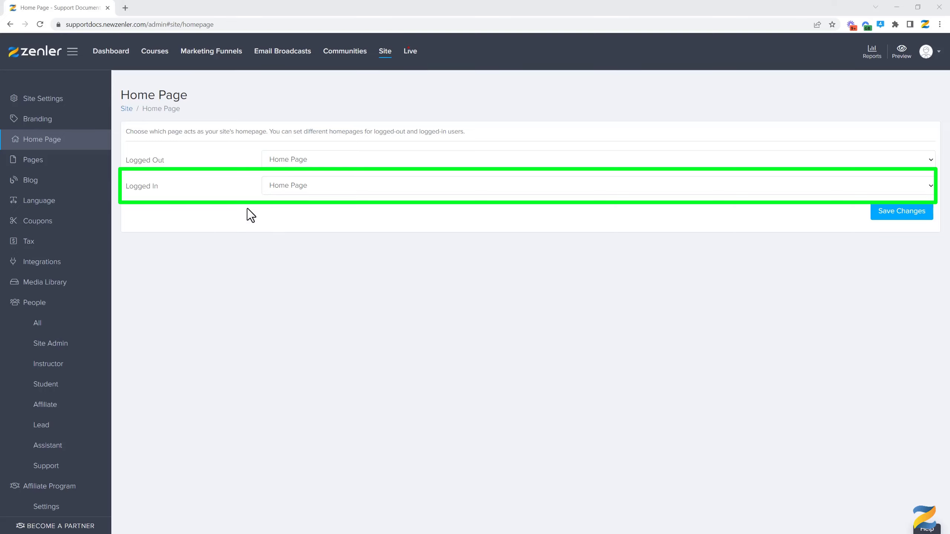
mouse_move(235, 218)
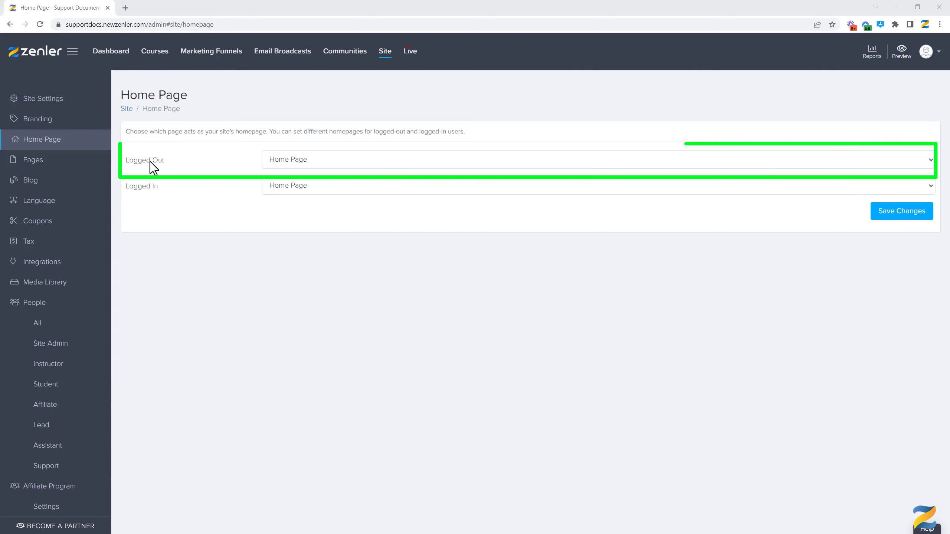
mouse_move(322, 169)
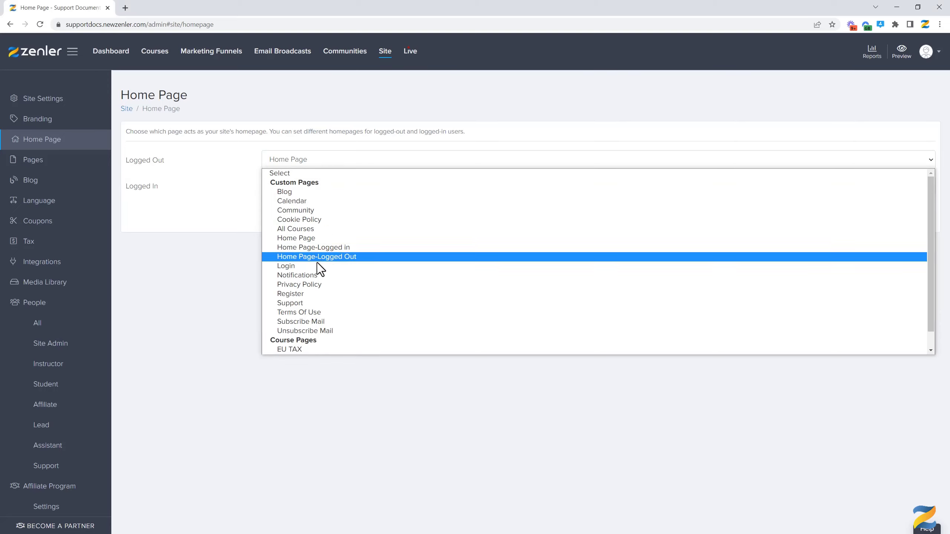
mouse_move(309, 265)
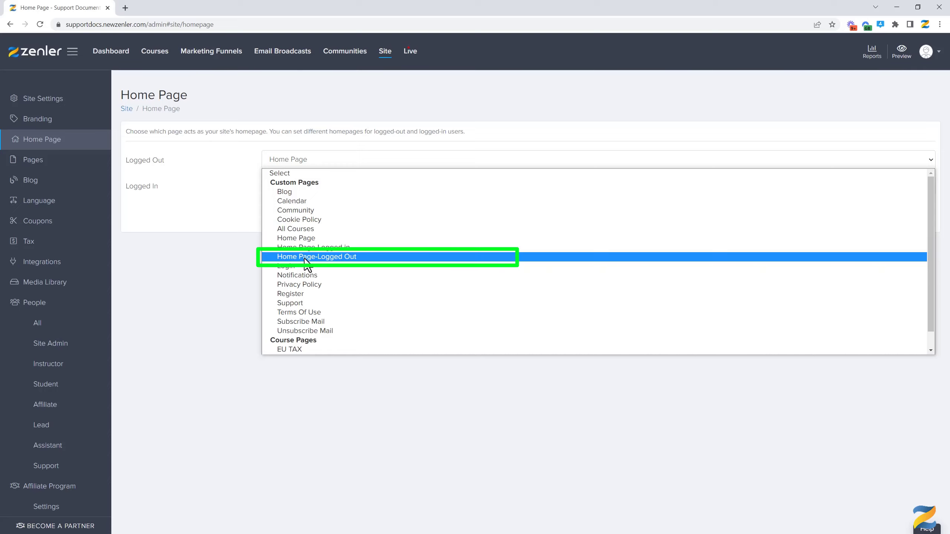
Step: Assign Home Page-Logged Out to visitors and Home Page-Logged in to members, then save
left_click(317, 257)
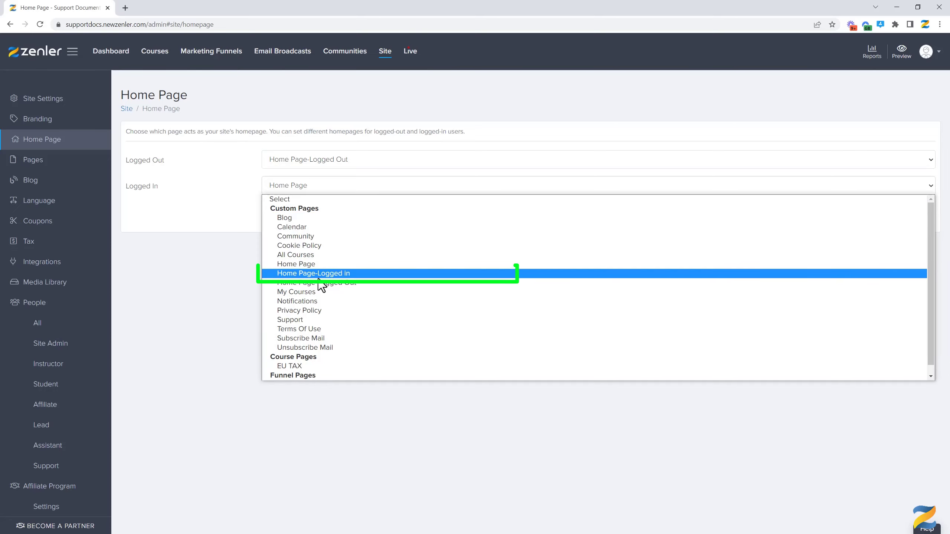
left_click(313, 273)
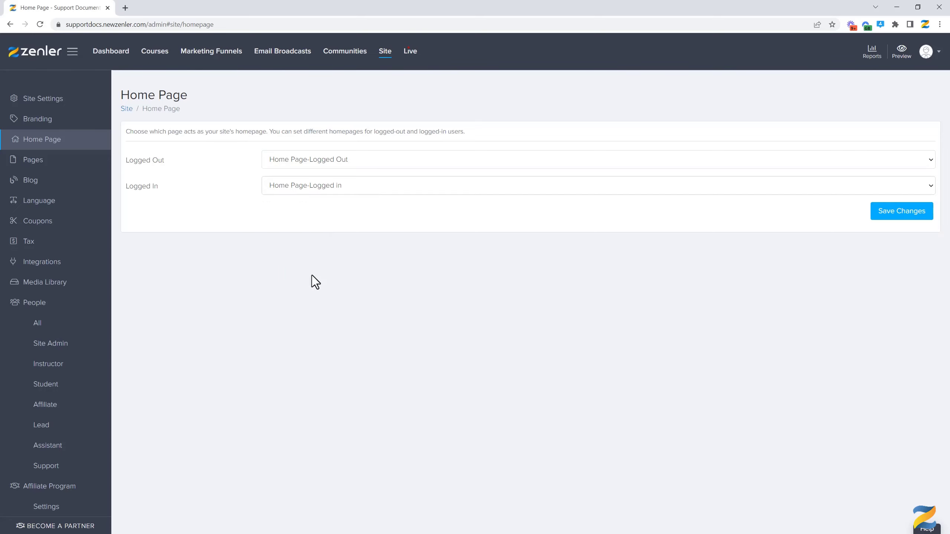
mouse_move(319, 200)
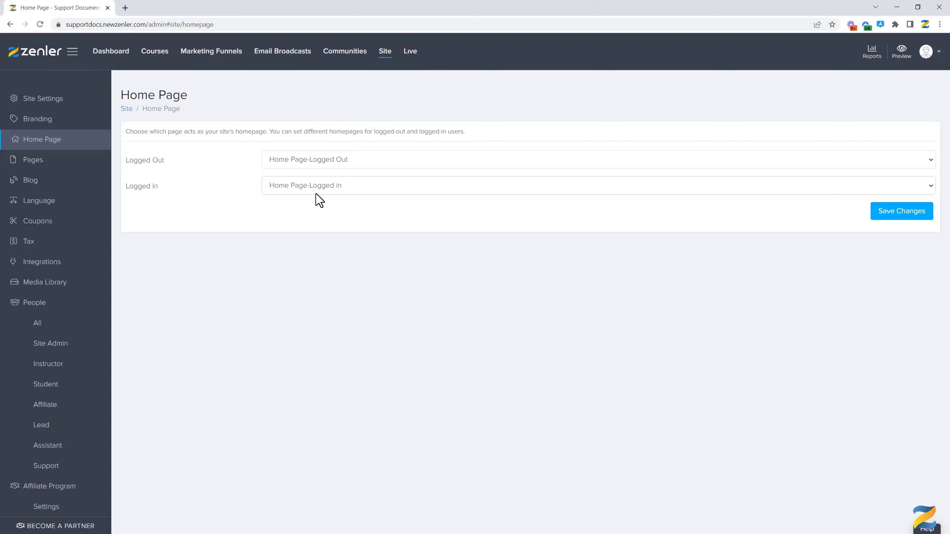
mouse_move(353, 181)
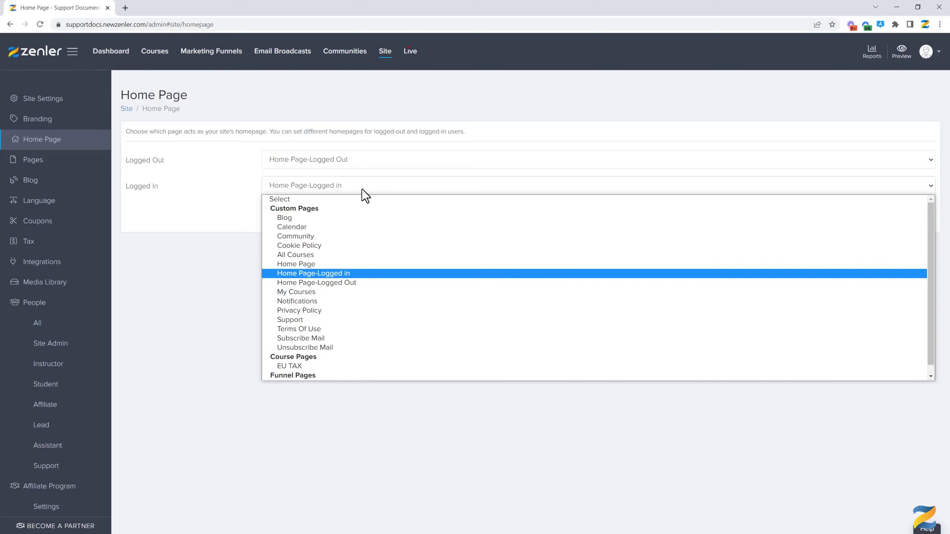
mouse_move(293, 365)
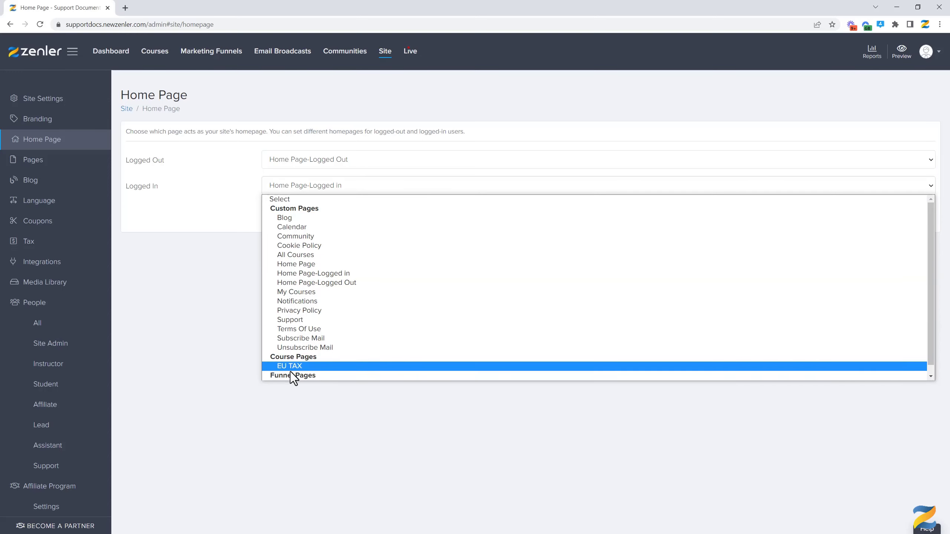
mouse_move(289, 384)
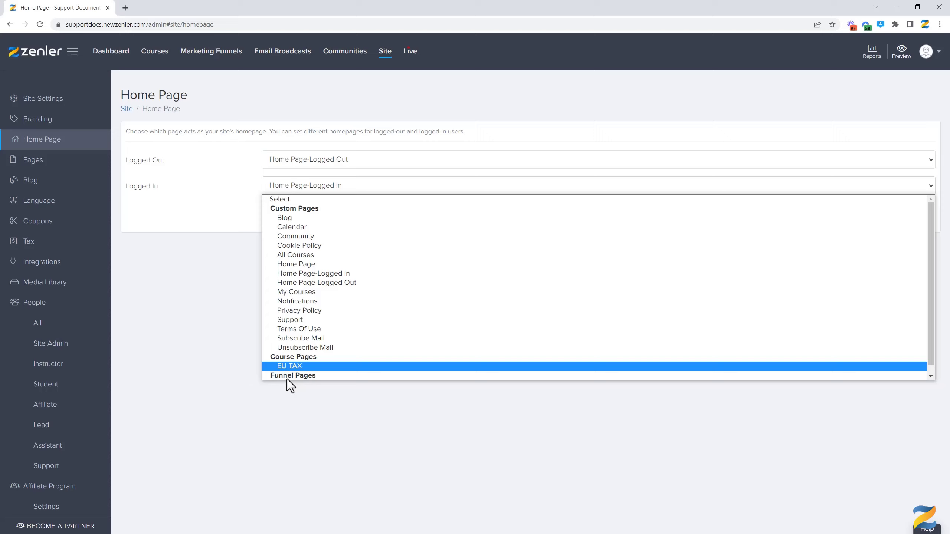
mouse_move(234, 317)
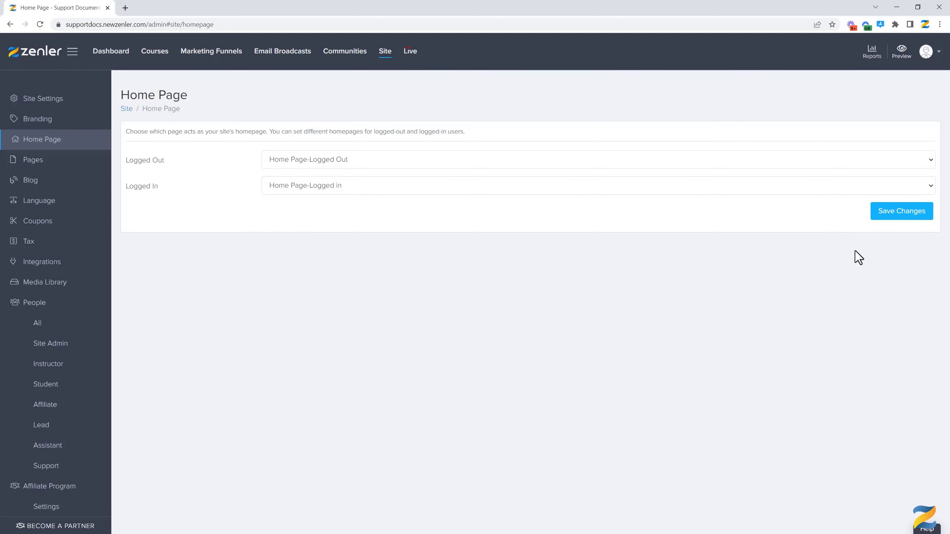
left_click(901, 211)
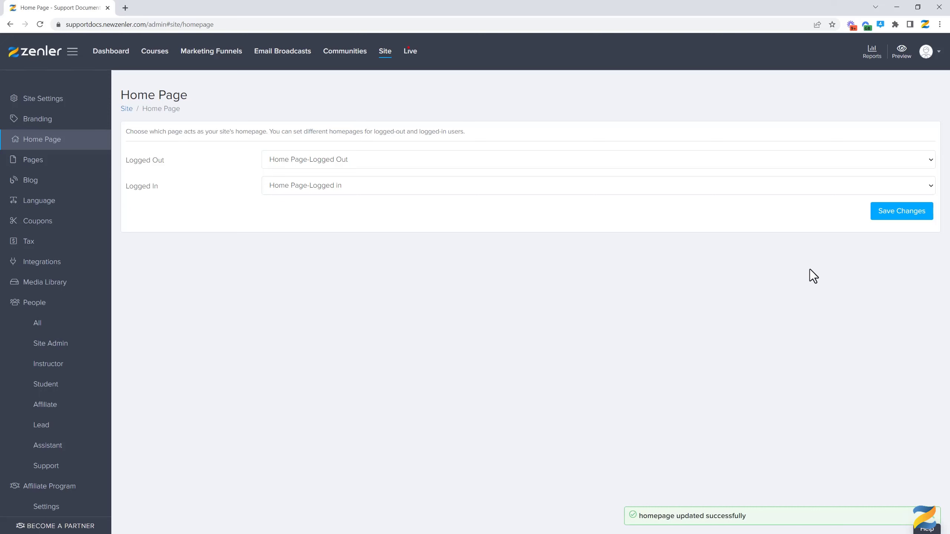
mouse_move(641, 312)
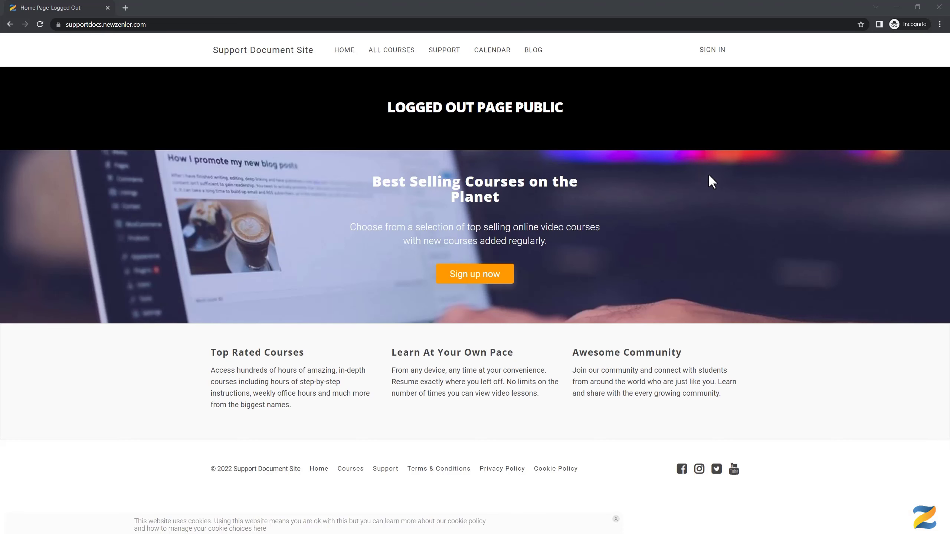
mouse_move(711, 49)
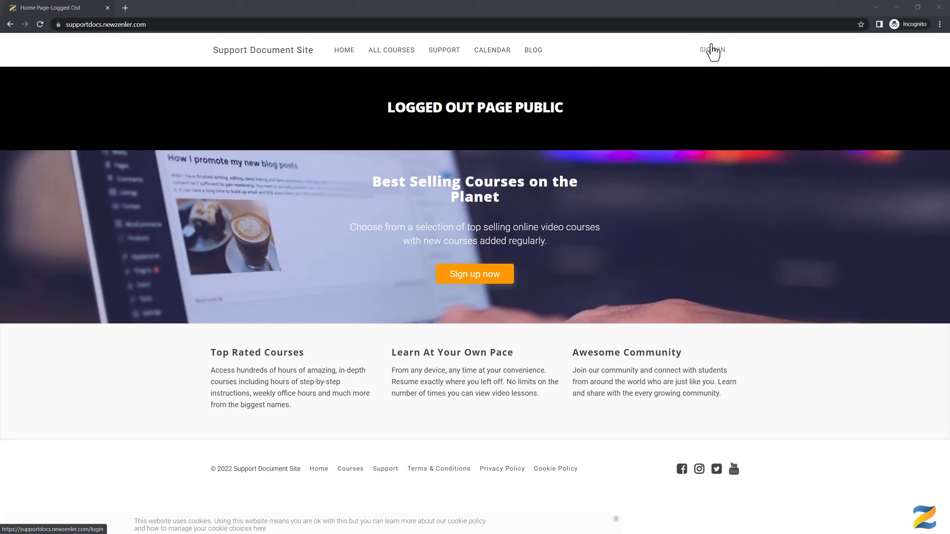
mouse_move(407, 111)
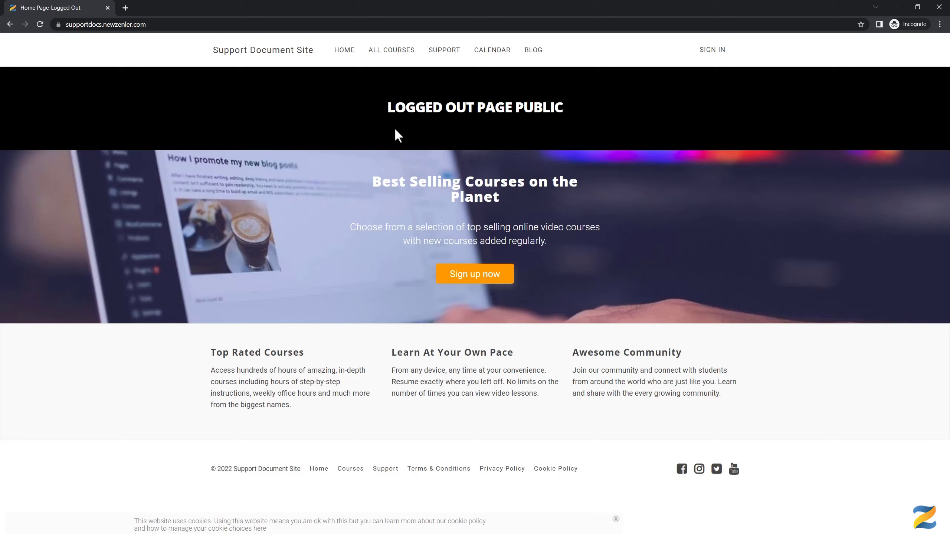
mouse_move(306, 278)
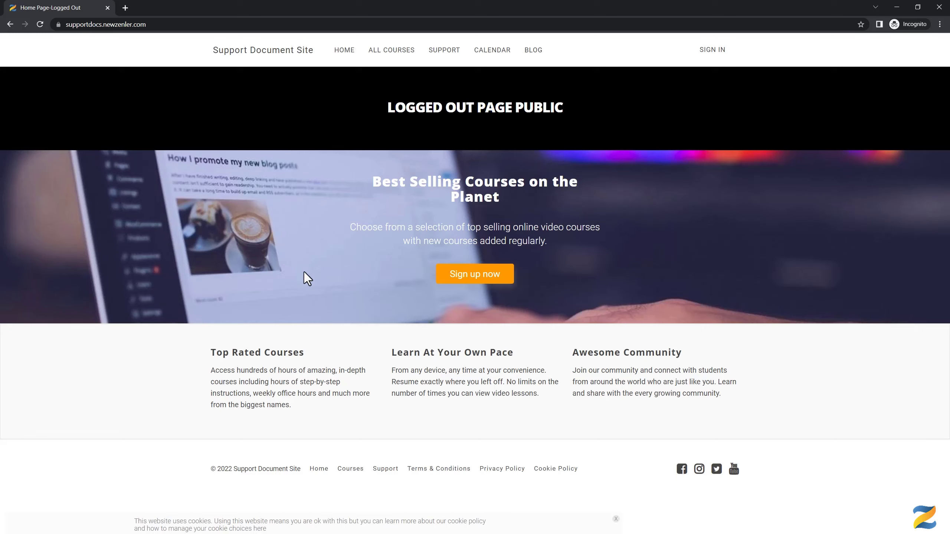
mouse_move(633, 231)
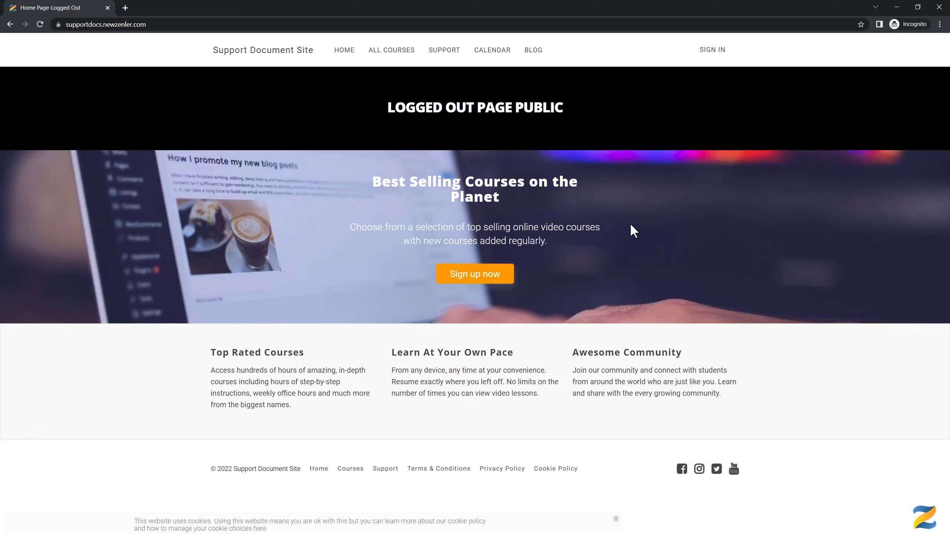
mouse_move(617, 227)
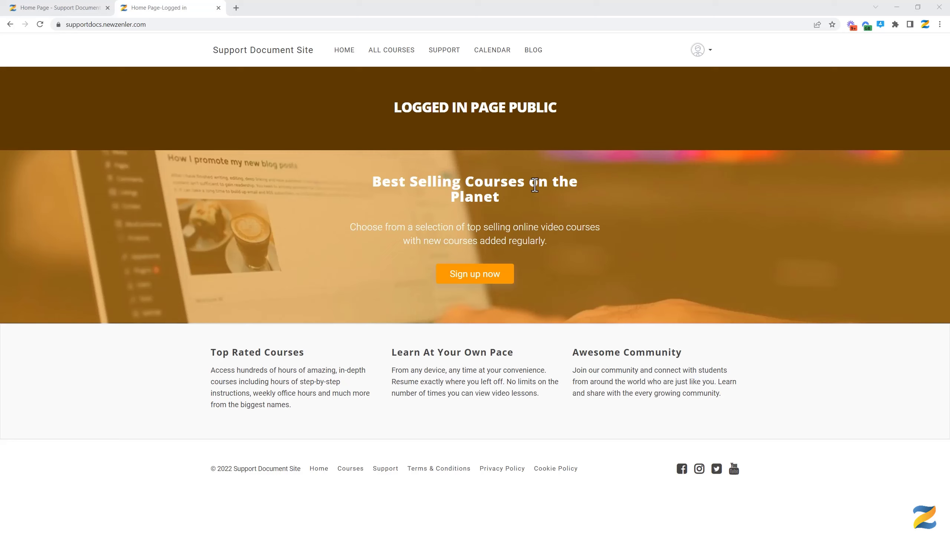
mouse_move(454, 211)
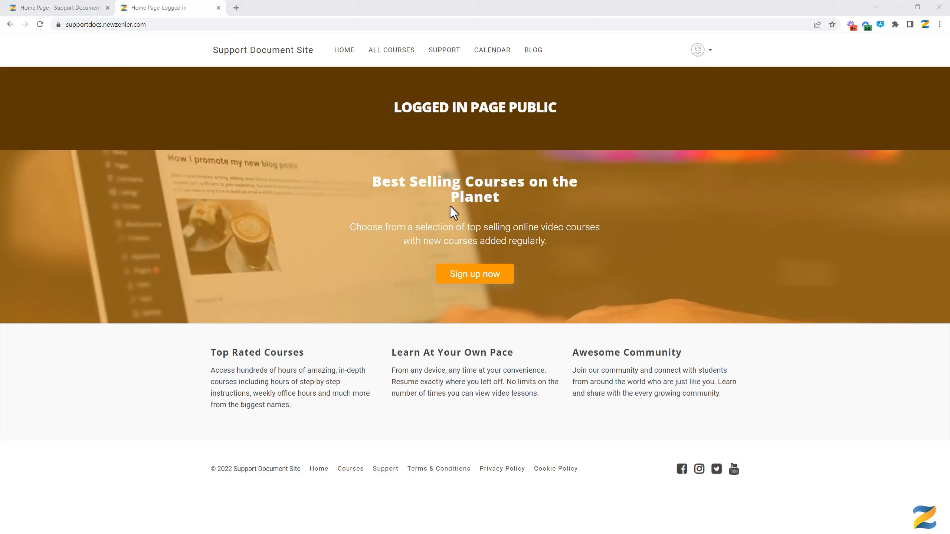
mouse_move(145, 68)
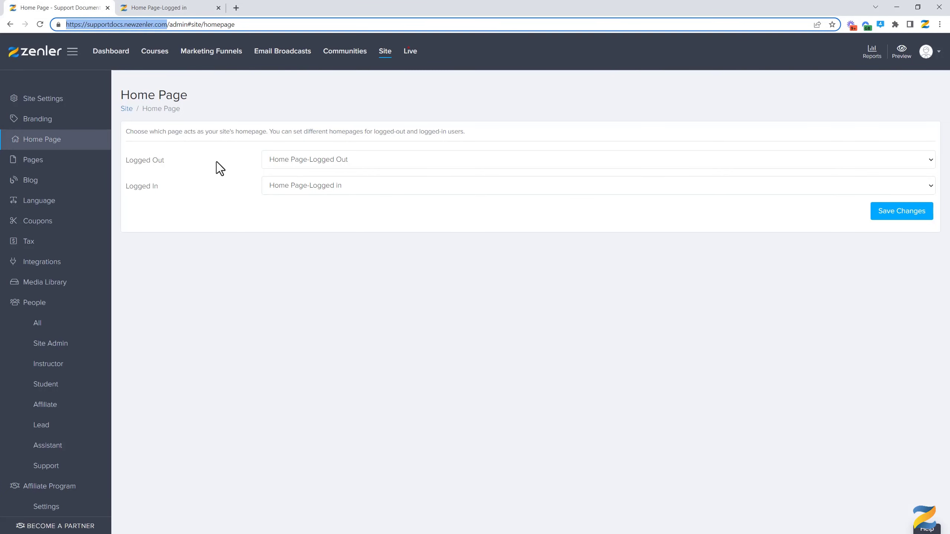
mouse_move(135, 190)
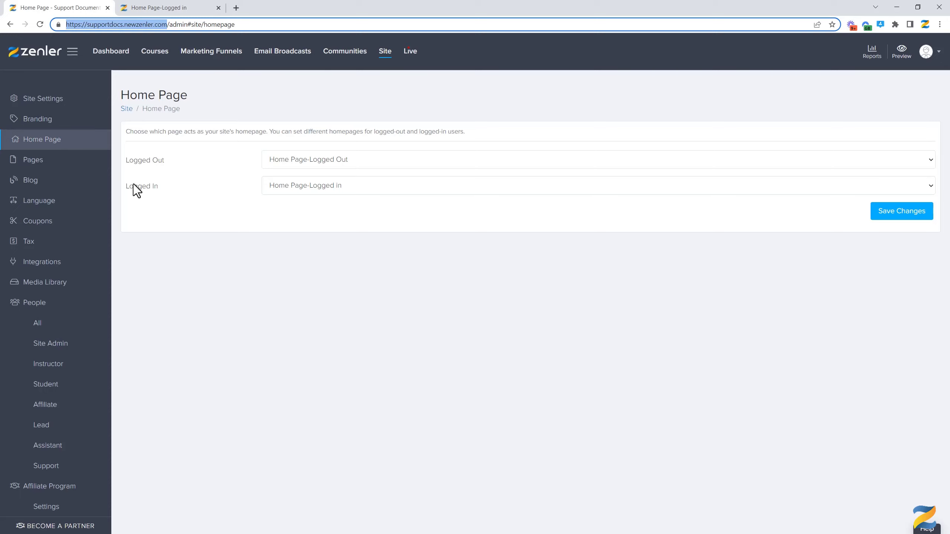
mouse_move(759, 353)
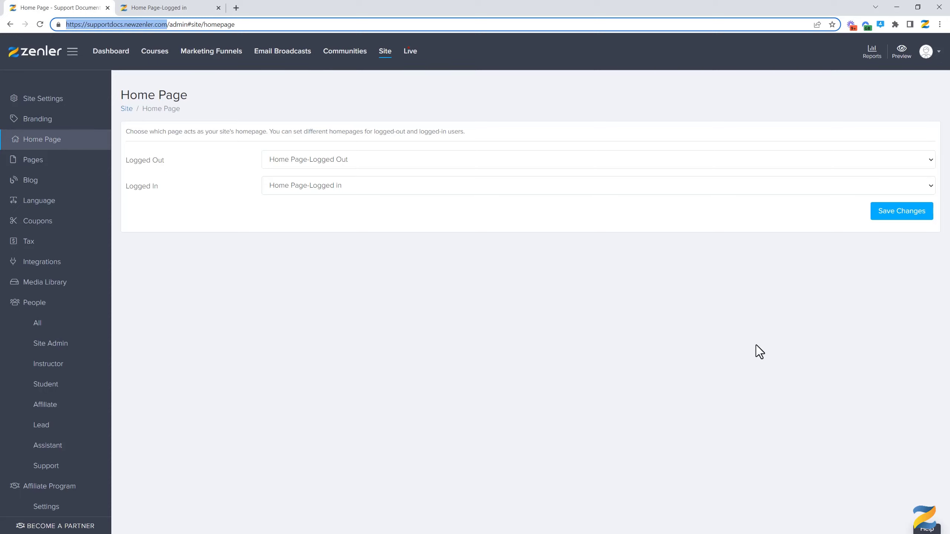